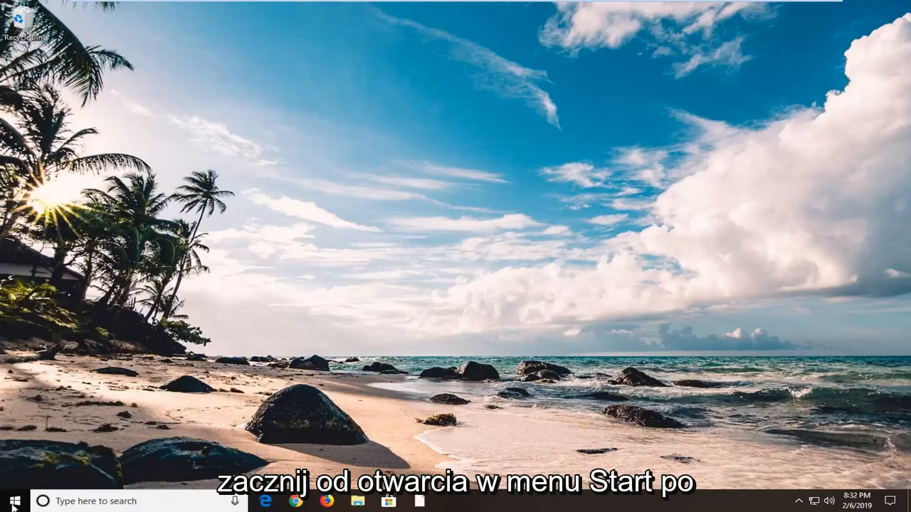
# - Search for regedit and launch Registry Editor as administrator
pyautogui.click(12, 501)
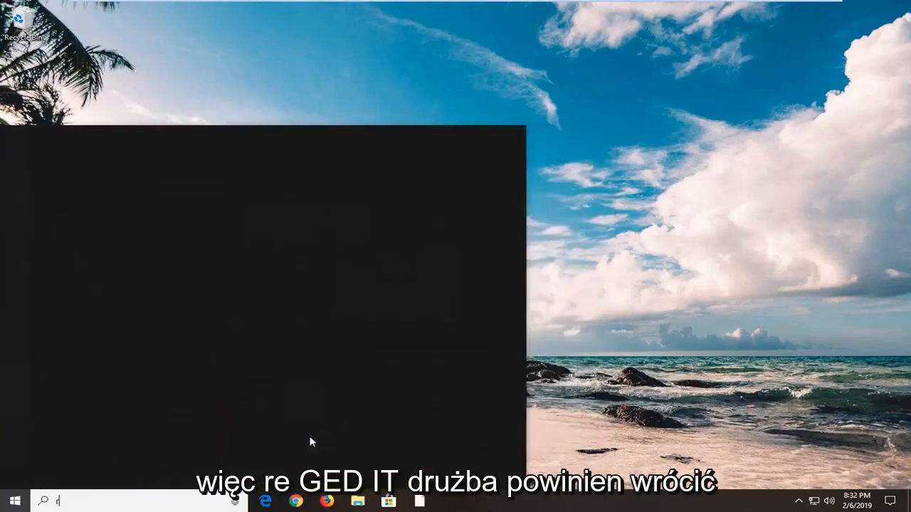
pyautogui.write('regedit')
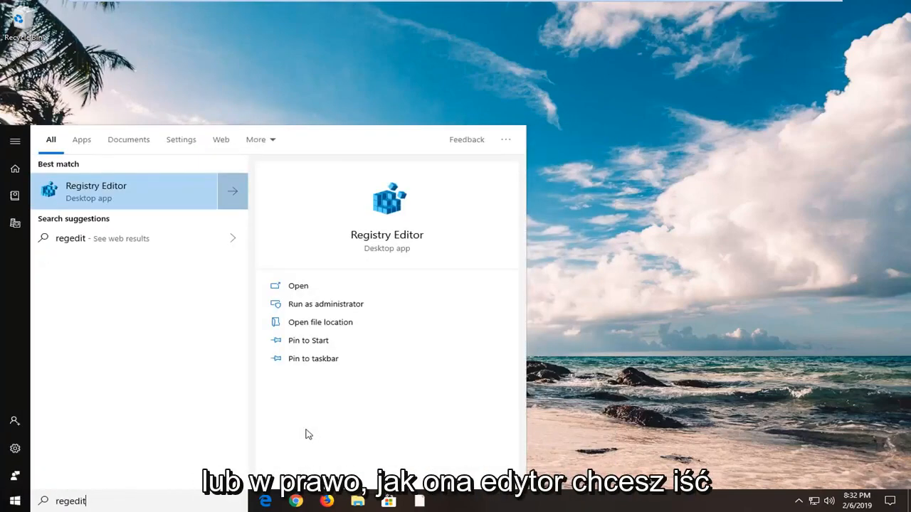
pyautogui.moveTo(123, 199)
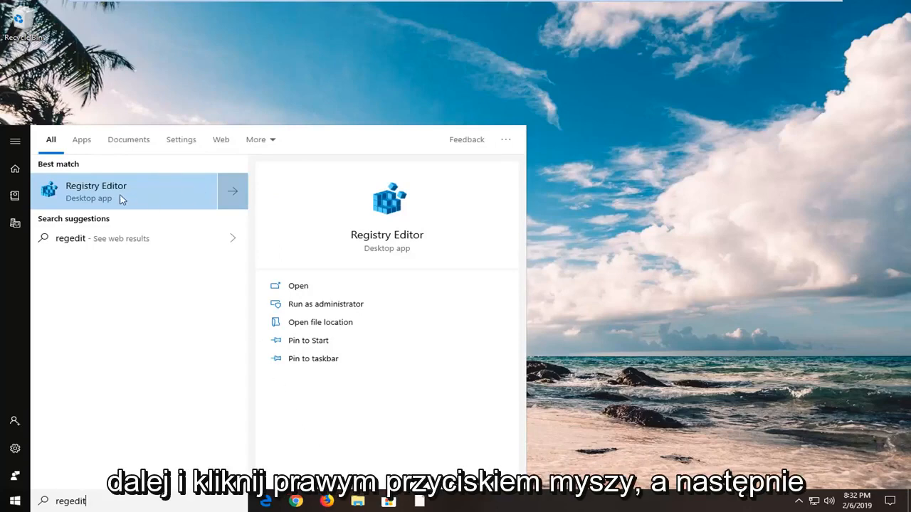
pyautogui.rightClick(96, 191)
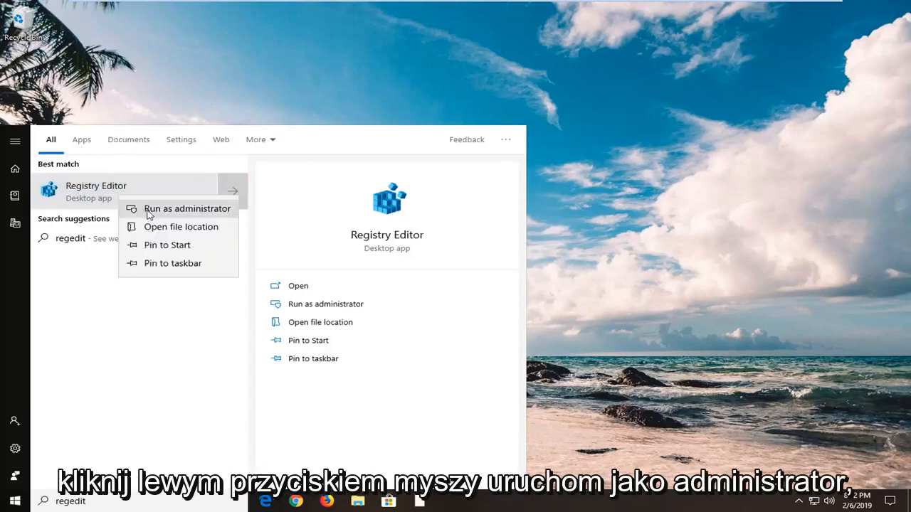
pyautogui.click(188, 208)
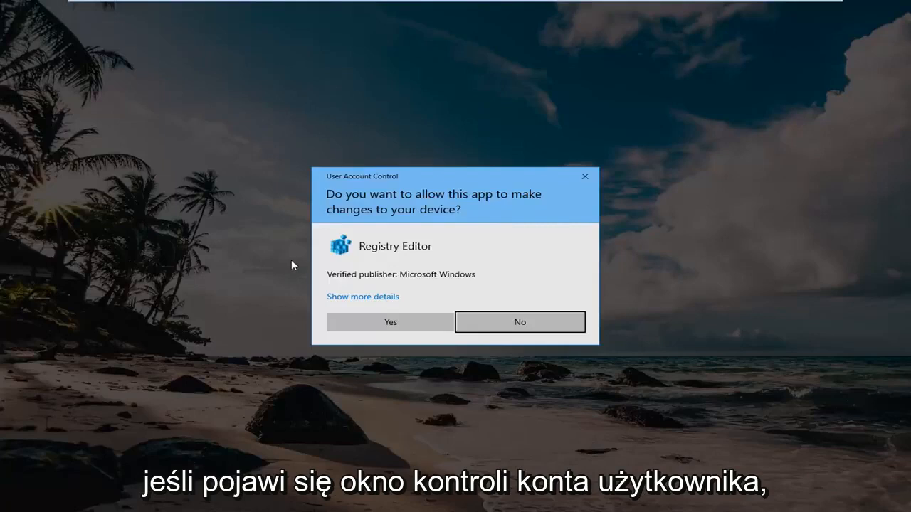
pyautogui.moveTo(363, 322)
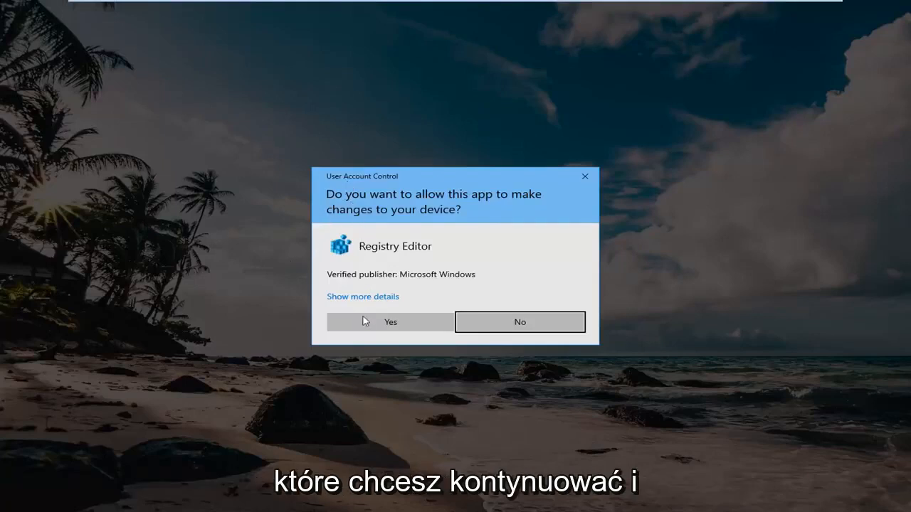
# - Approve the UAC prompt and select the Computer root of the registry
pyautogui.click(390, 322)
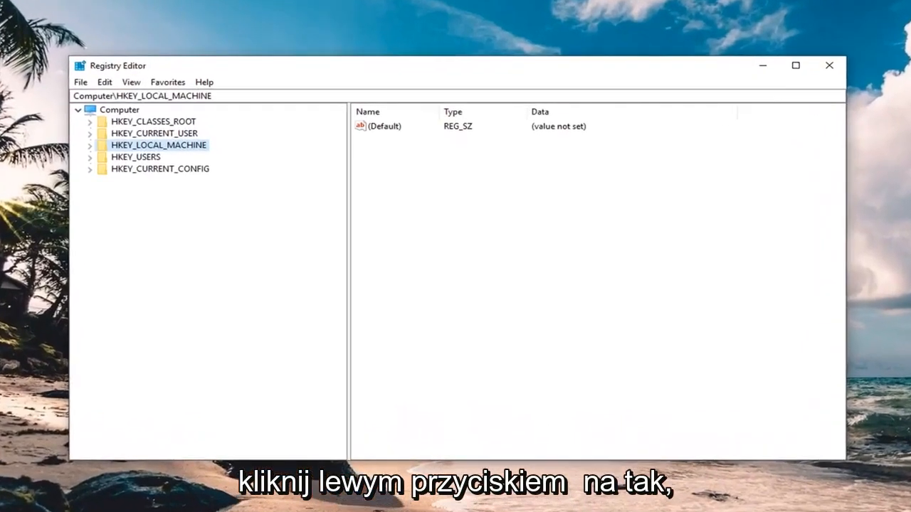
pyautogui.moveTo(245, 173)
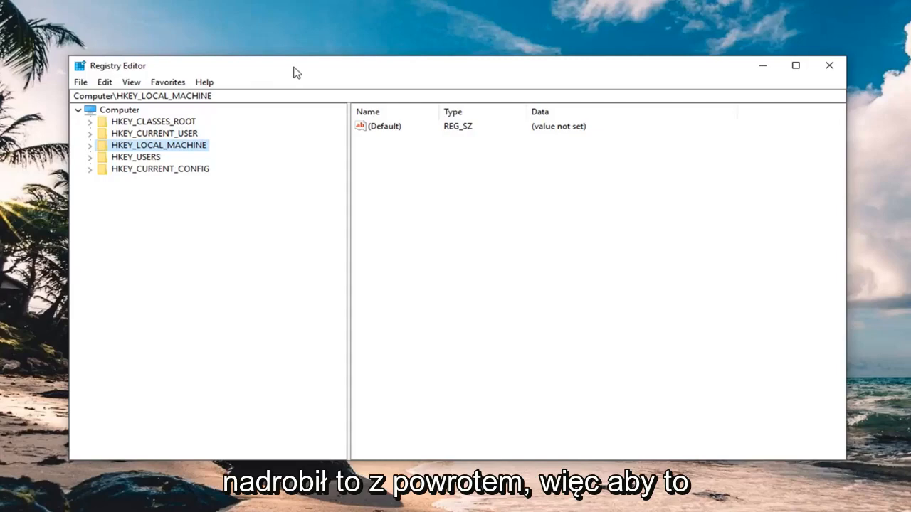
pyautogui.click(120, 109)
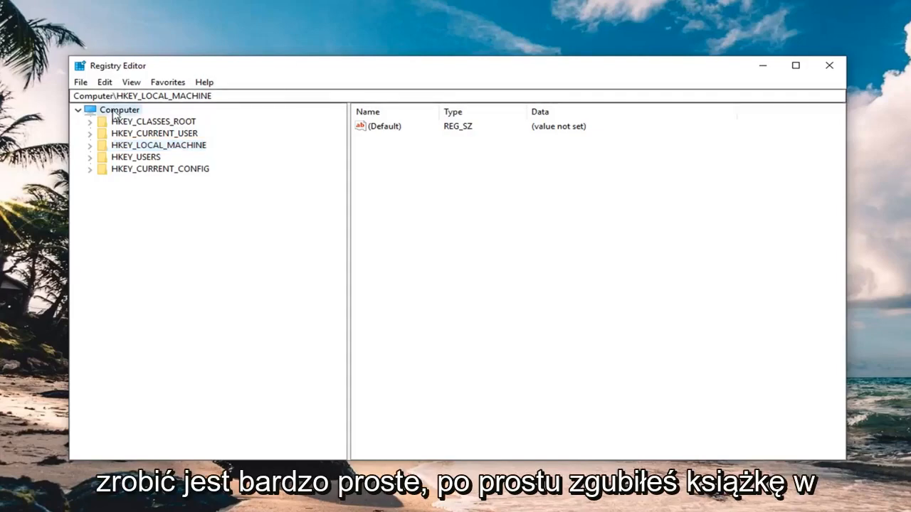
pyautogui.click(80, 82)
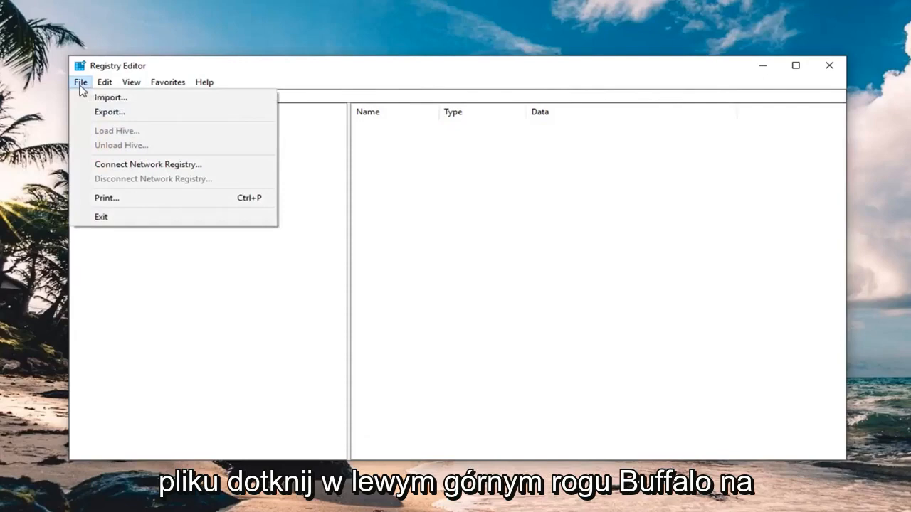
pyautogui.click(108, 111)
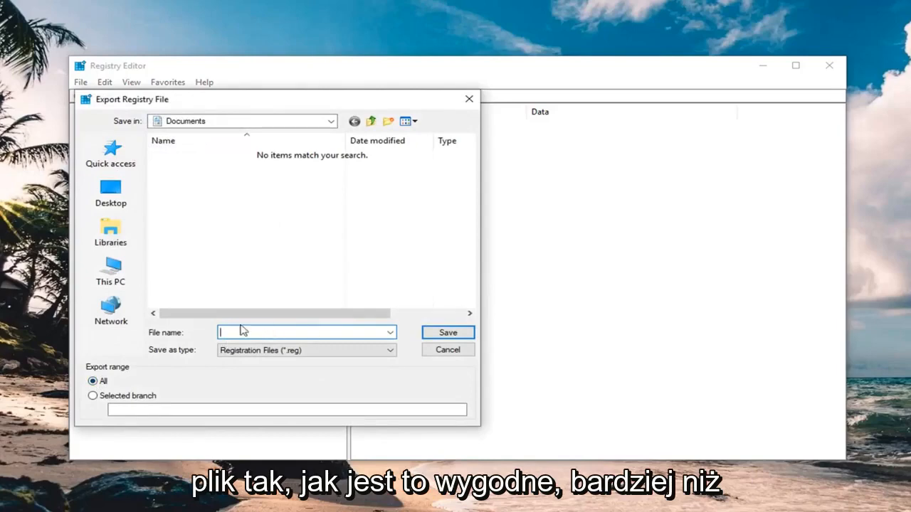
pyautogui.moveTo(247, 333)
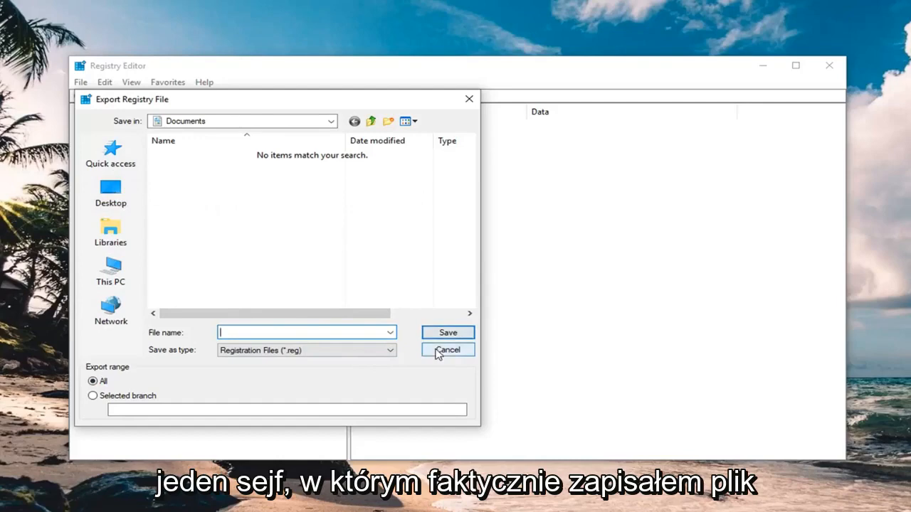
pyautogui.click(446, 350)
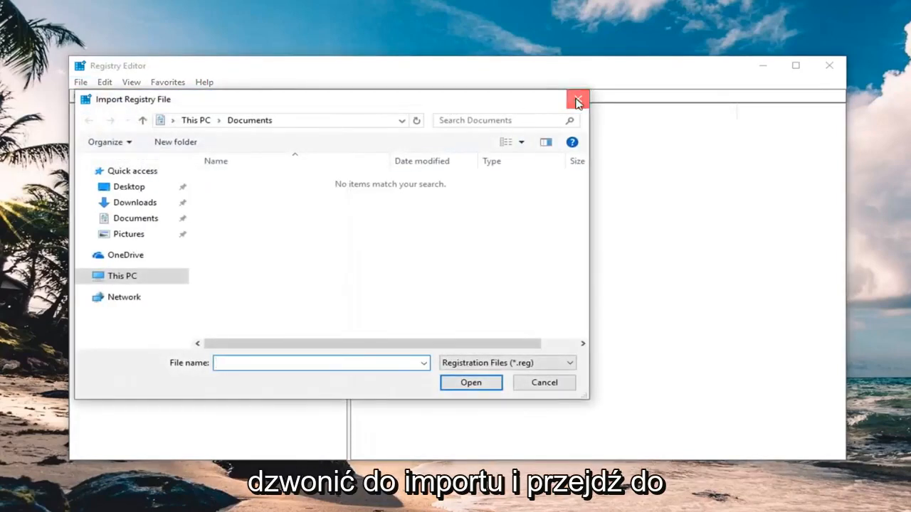
pyautogui.click(578, 100)
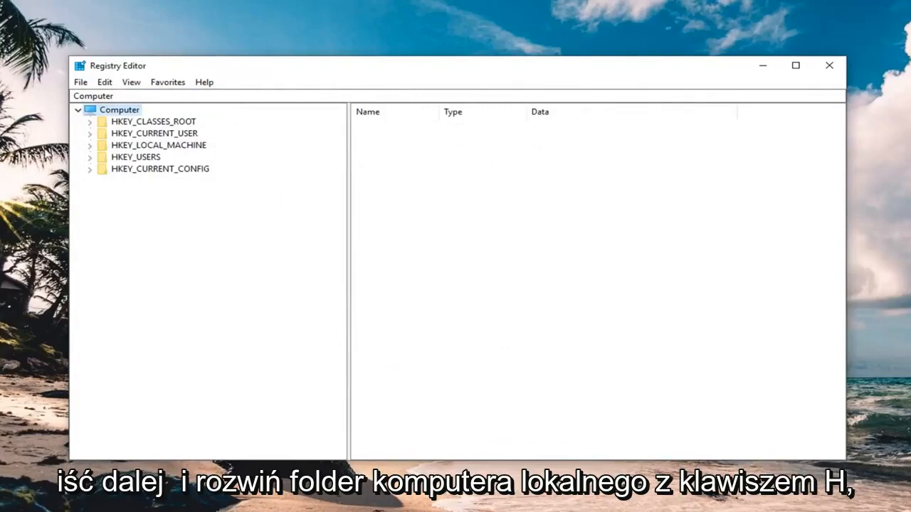
# - Navigate to HKEY_LOCAL_MACHINE\SYSTEM\CurrentControlSet\Control\Network
pyautogui.click(159, 145)
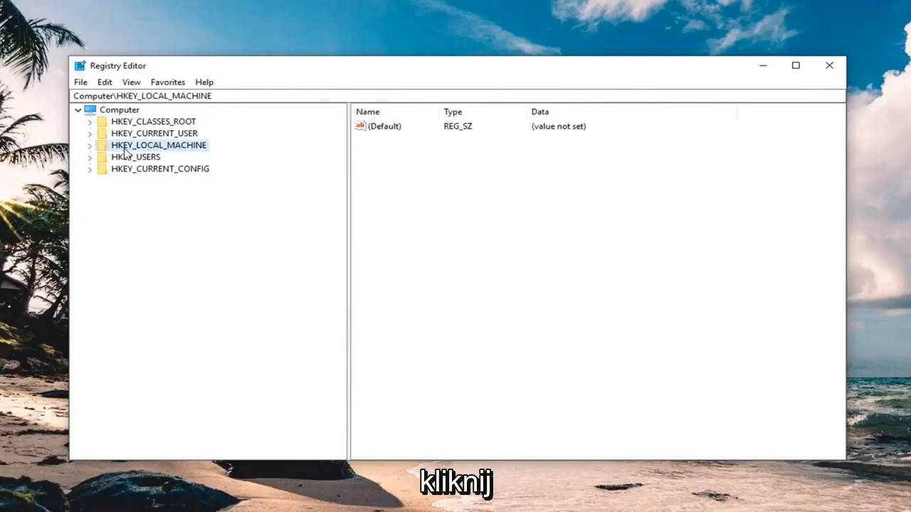
pyautogui.moveTo(93, 154)
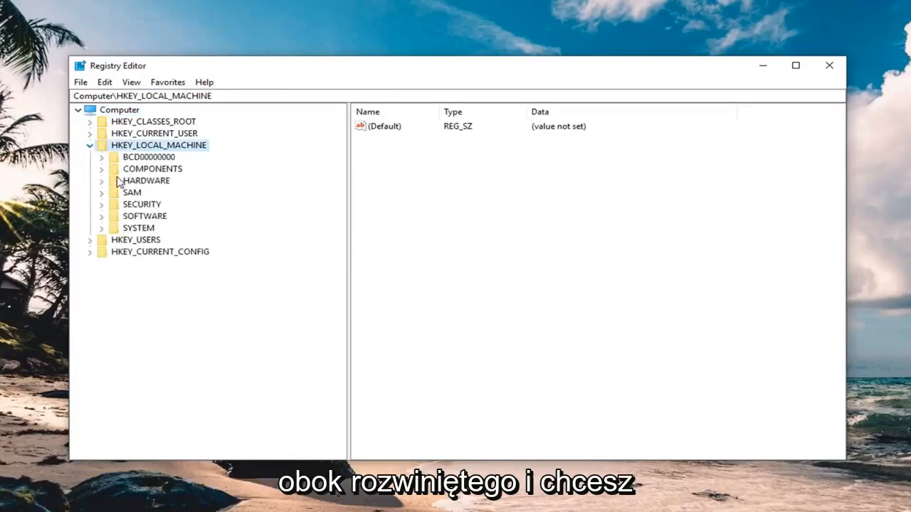
pyautogui.click(103, 227)
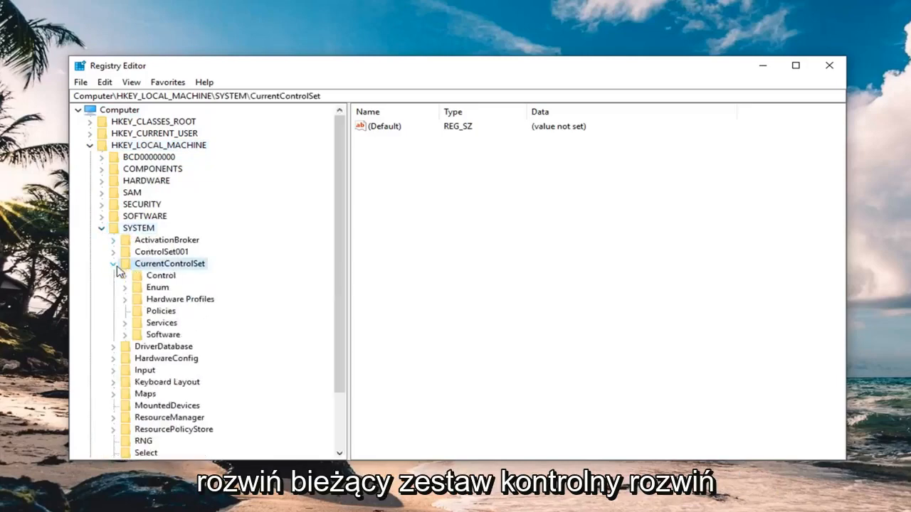
pyautogui.click(125, 276)
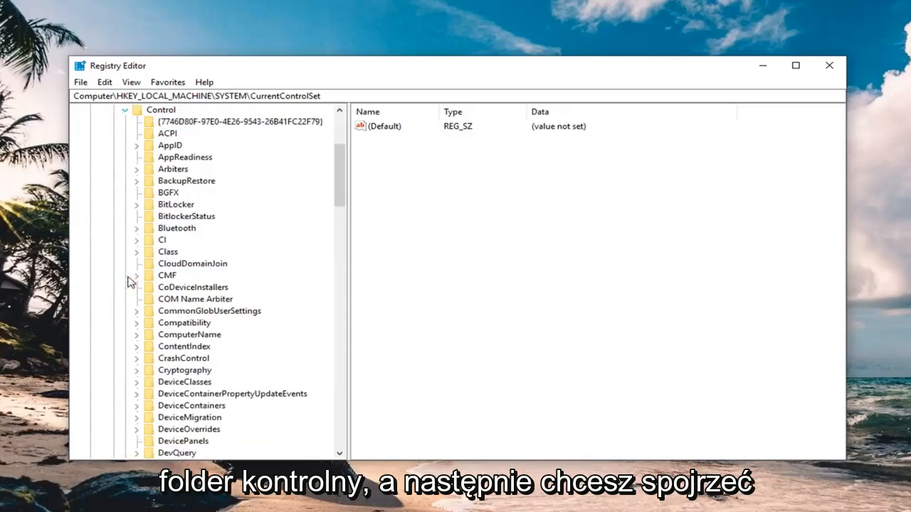
pyautogui.scroll(-3)
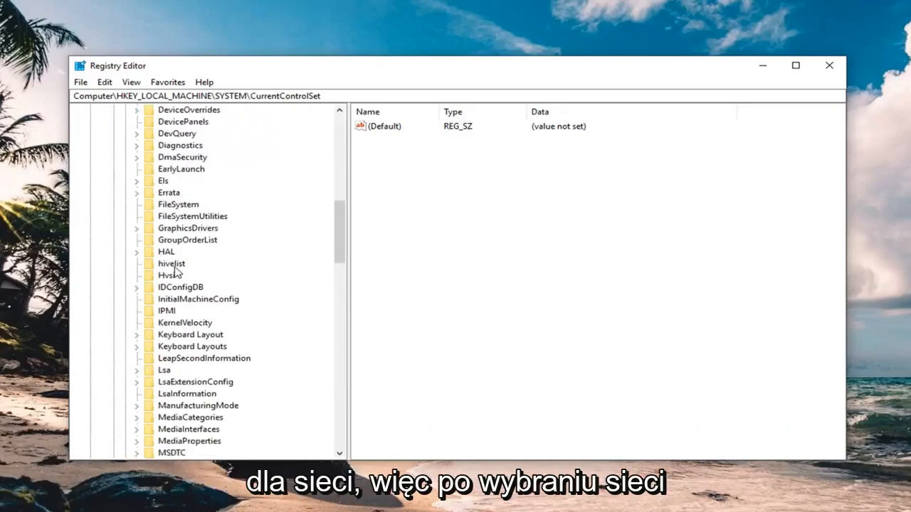
pyautogui.click(173, 276)
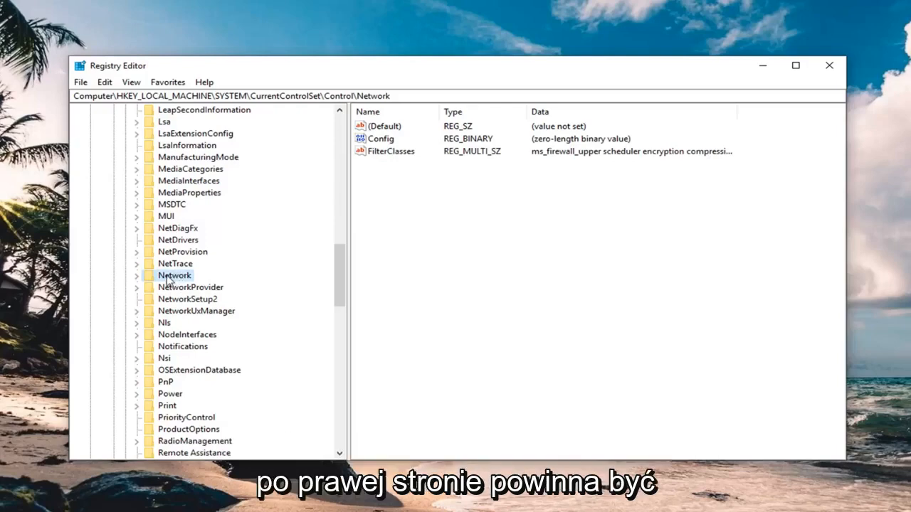
# - Delete the Config value from the Network key, confirm, and close Registry Editor
pyautogui.click(381, 138)
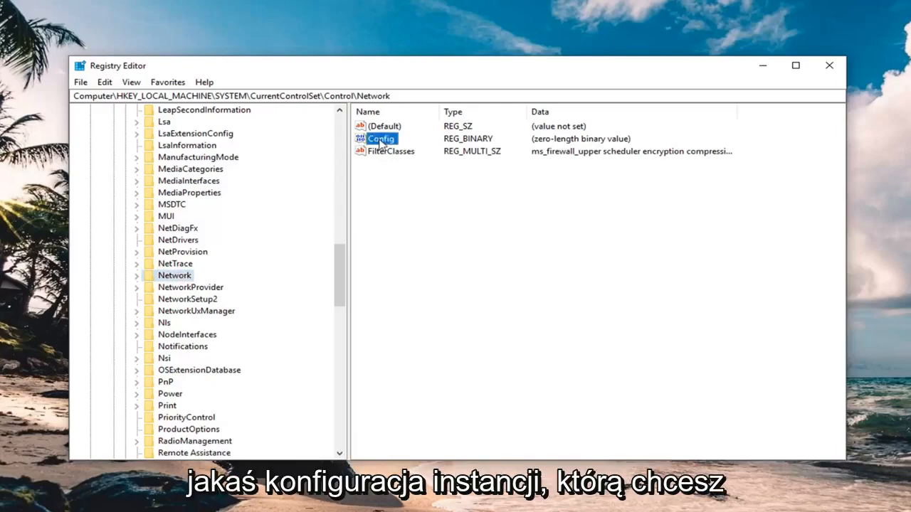
pyautogui.rightClick(382, 139)
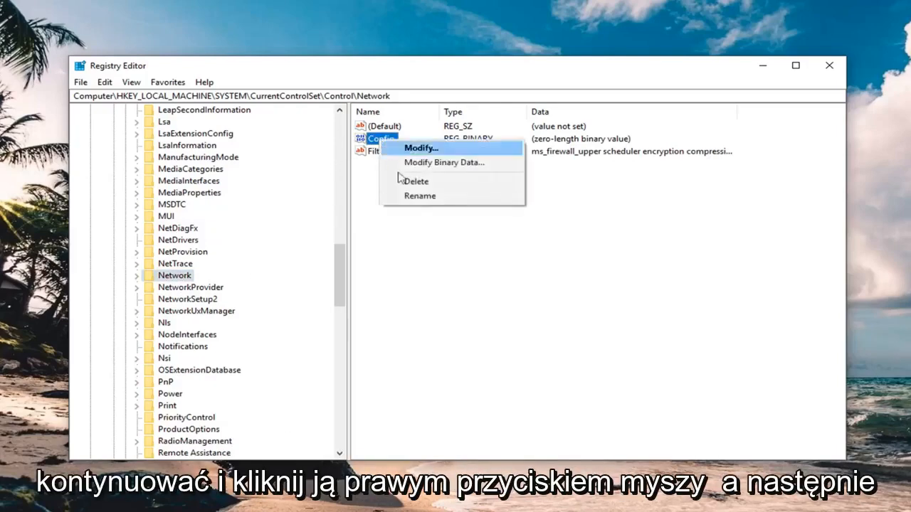
pyautogui.click(416, 181)
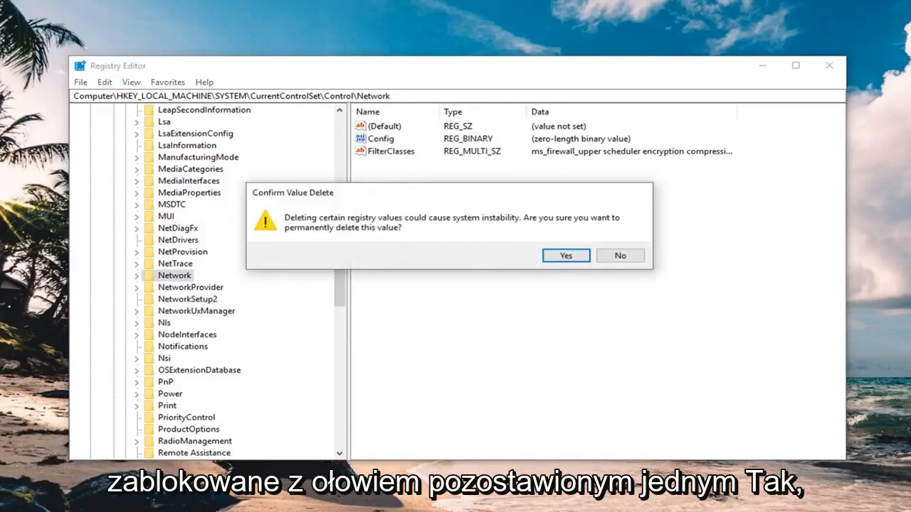
pyautogui.click(565, 257)
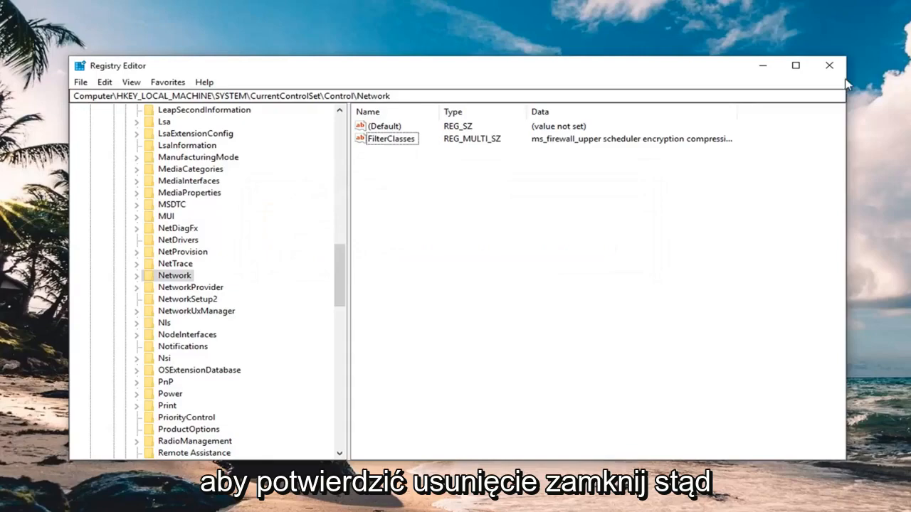
pyautogui.click(829, 65)
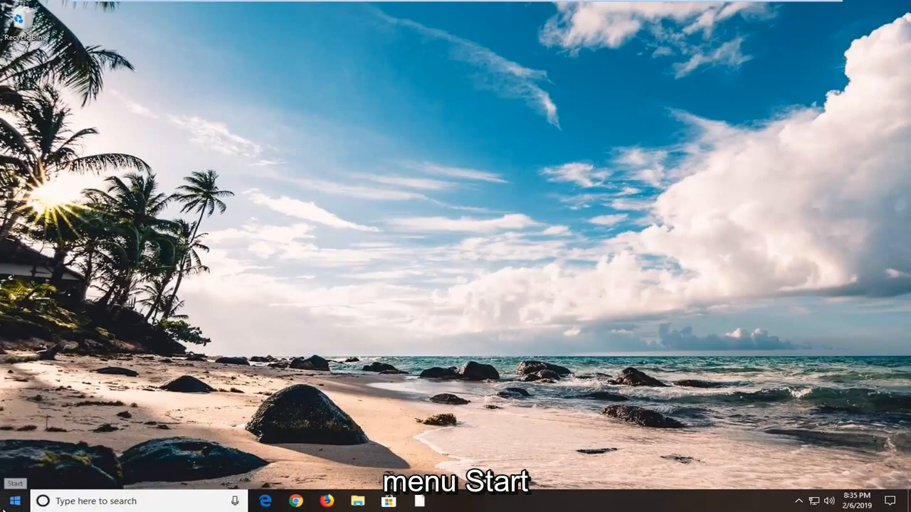
# - Search for 'device manager' from the Start menu and open it
pyautogui.click(12, 501)
pyautogui.write('d')
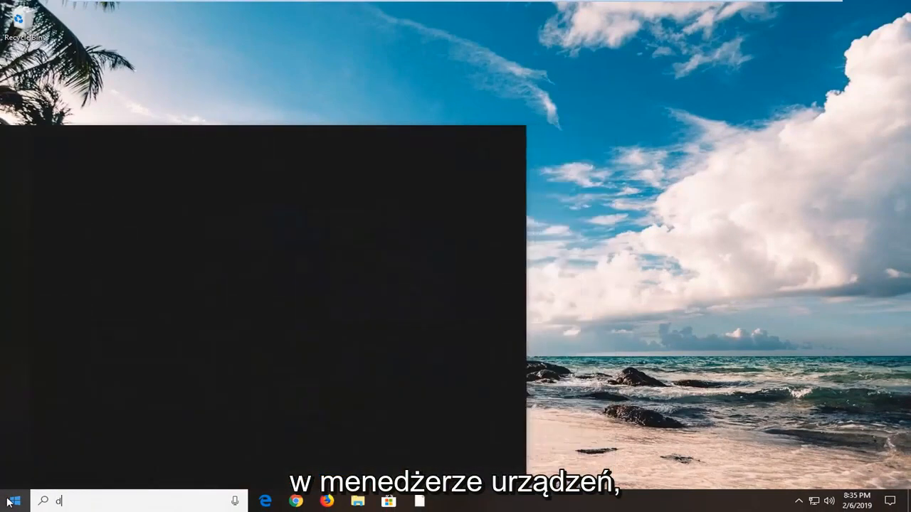
pyautogui.write('evice manager')
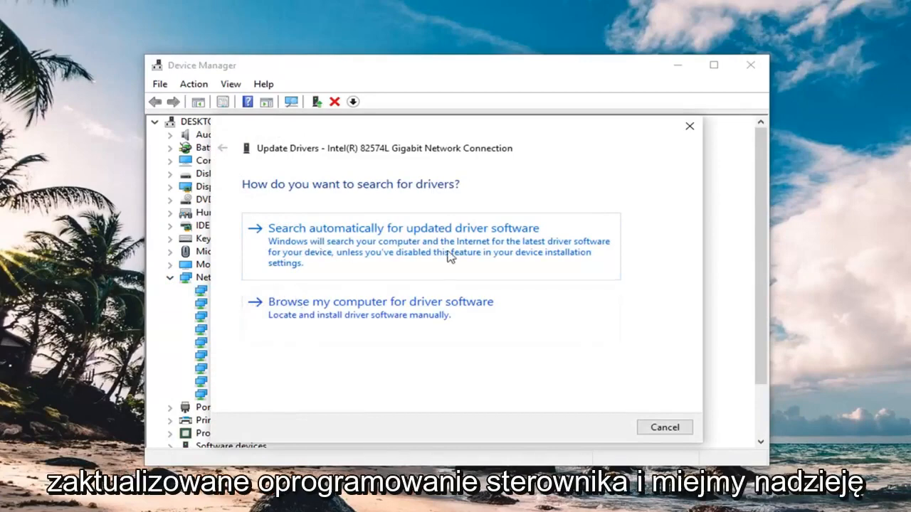
# - Search automatically for updated Intel 82574L drivers, then check Windows Update for newer ones
pyautogui.click(403, 228)
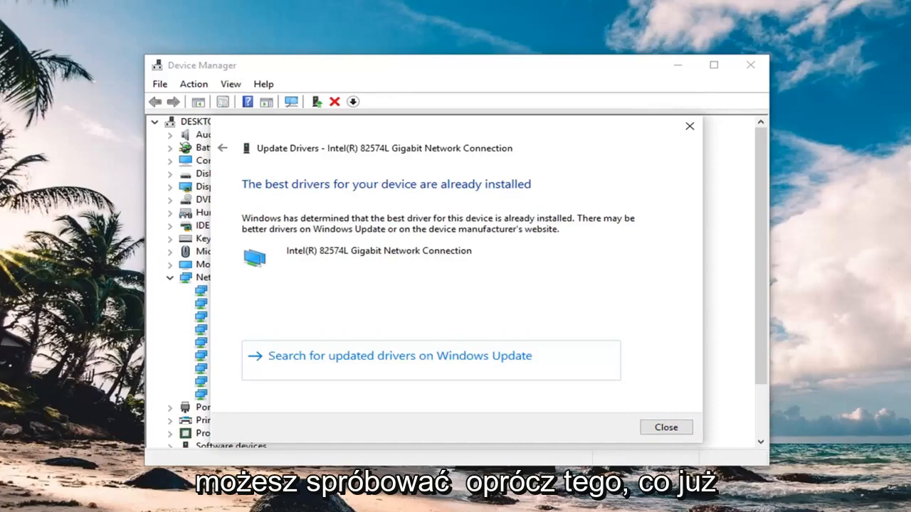
pyautogui.moveTo(333, 401)
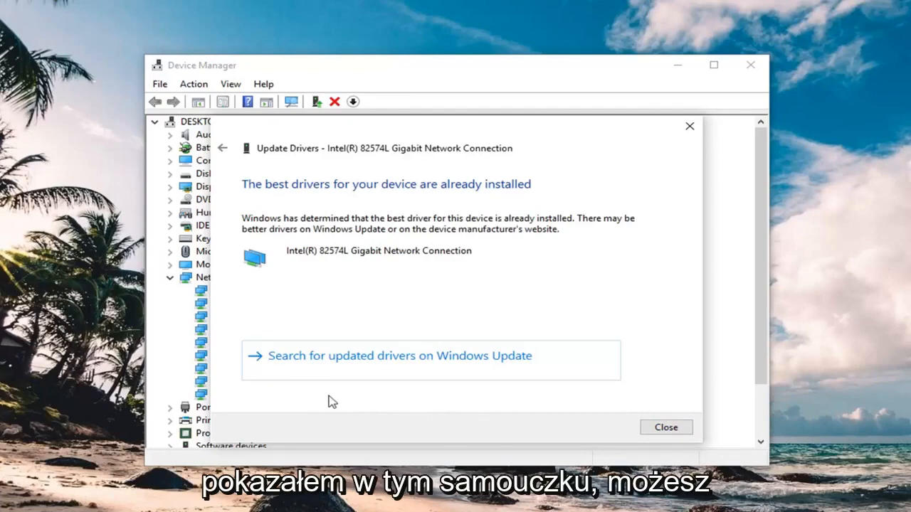
pyautogui.moveTo(452, 188)
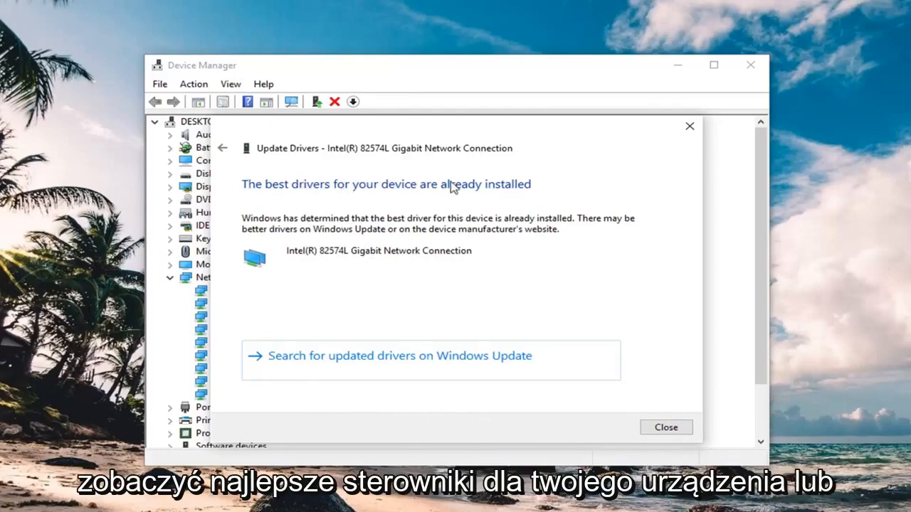
pyautogui.moveTo(433, 299)
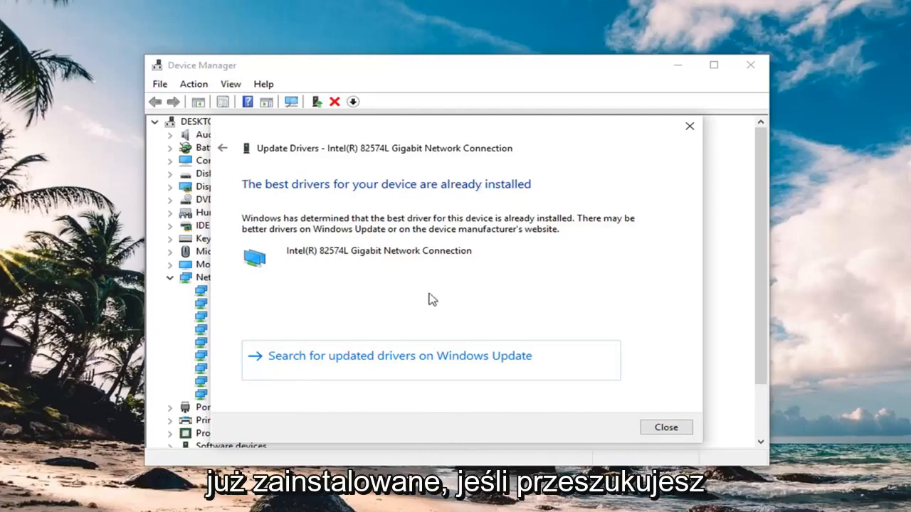
pyautogui.click(666, 427)
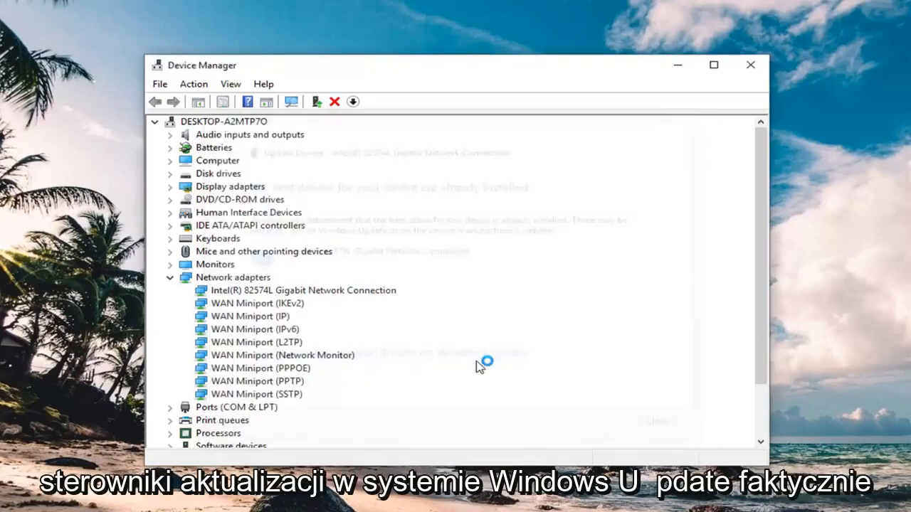
# - Review the Windows Update page reporting failed updates and close Settings
pyautogui.click(302, 290)
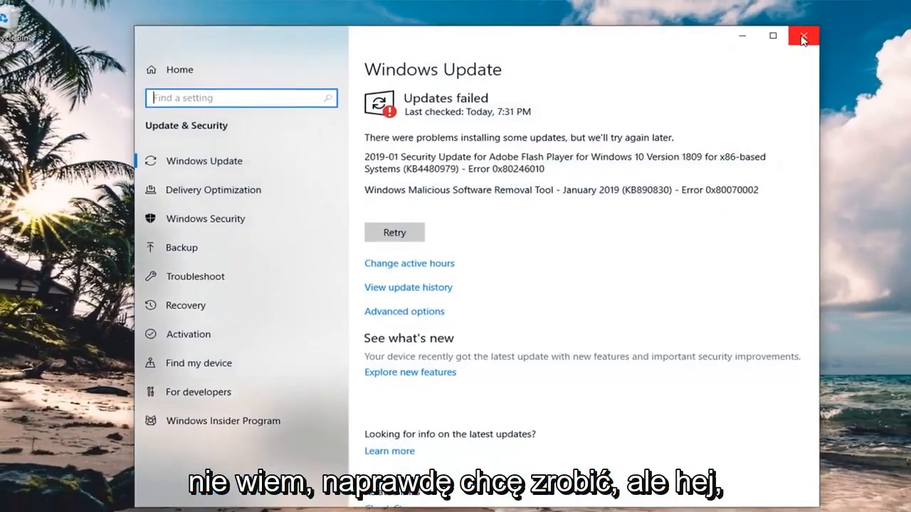
pyautogui.click(802, 36)
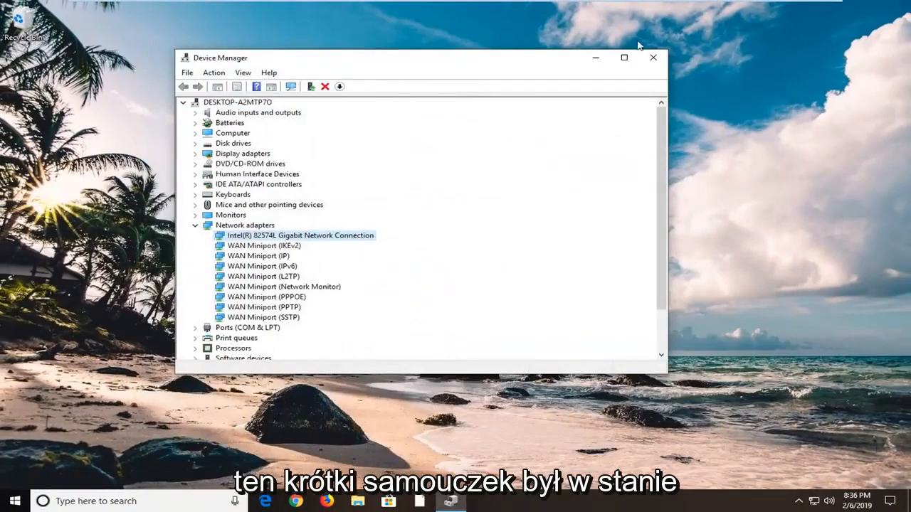
# - Close Device Manager, leaving the desktop
pyautogui.click(652, 57)
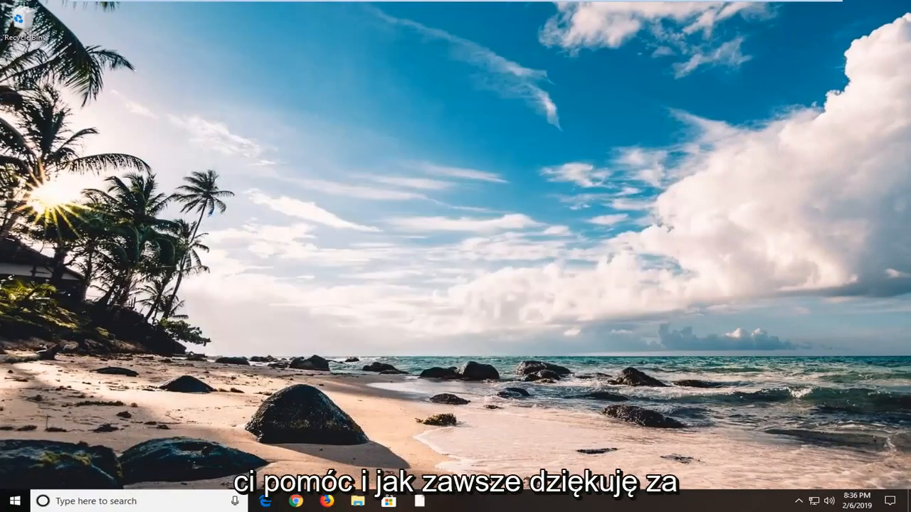